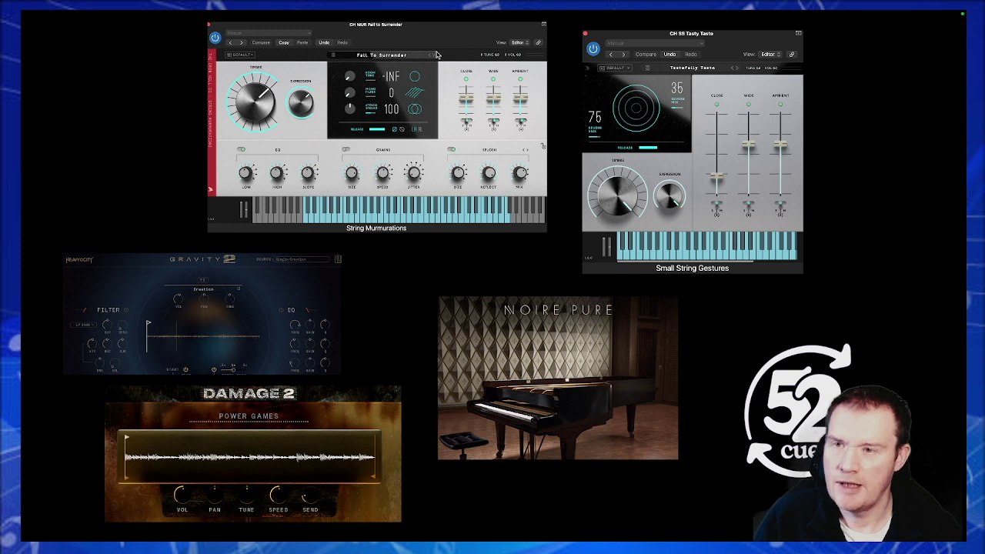
mouse_move(382, 37)
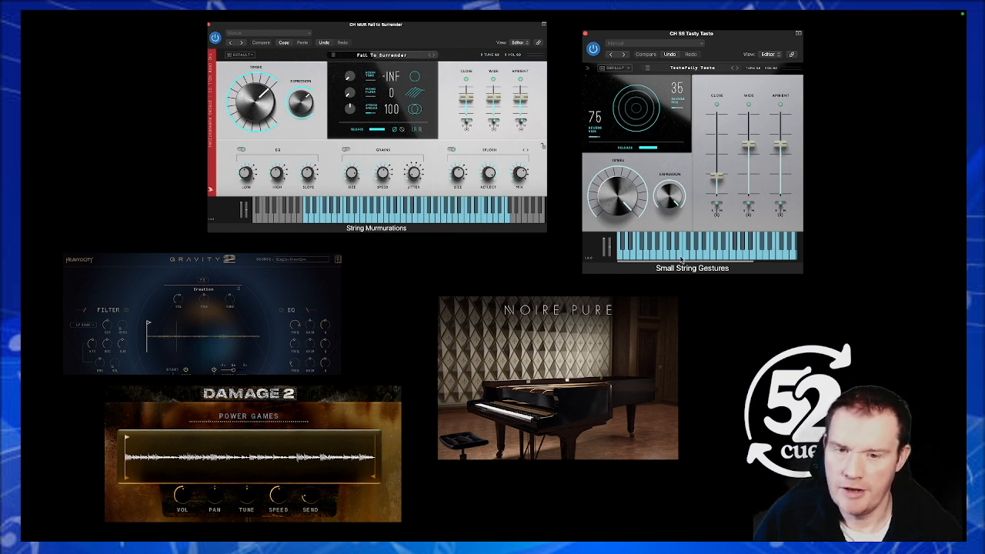
mouse_move(700, 271)
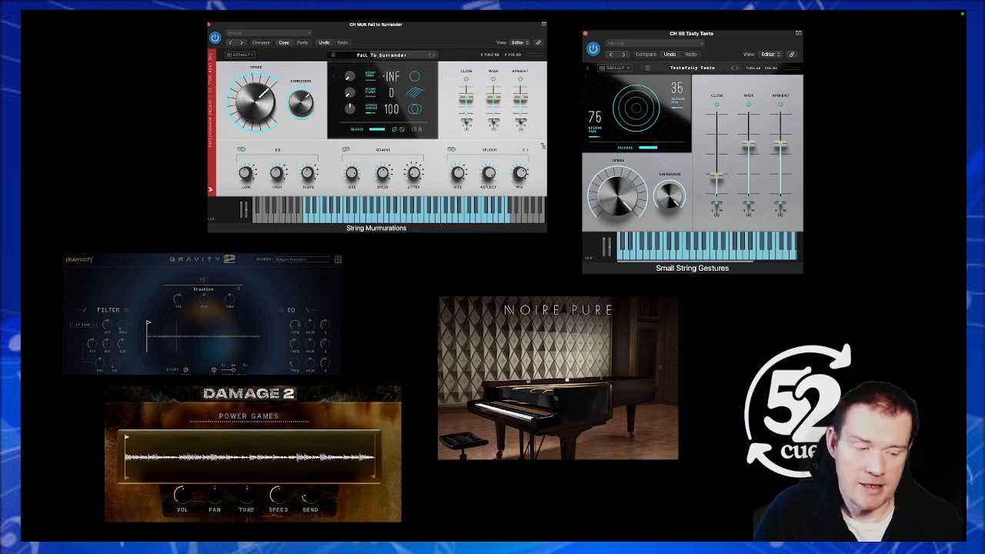
mouse_move(30, 203)
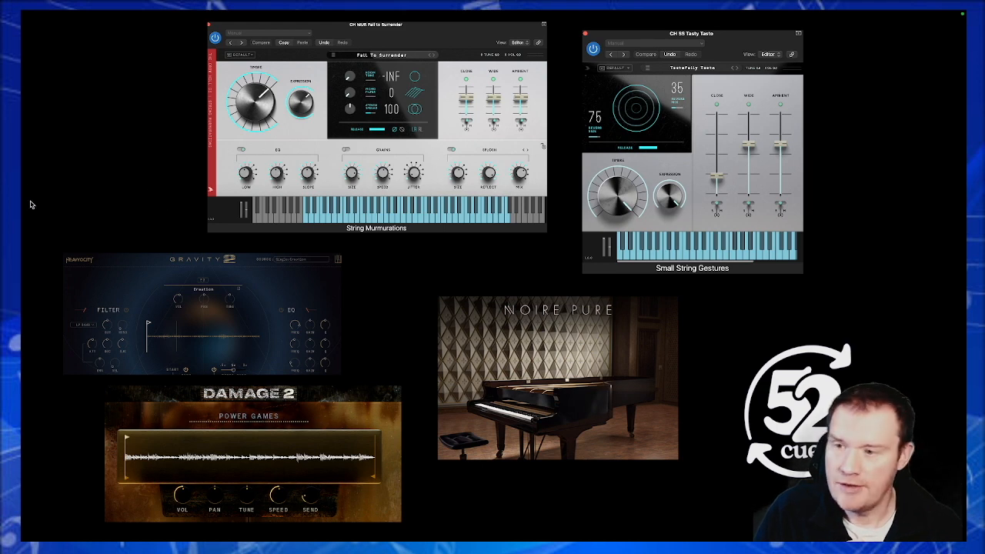
mouse_move(32, 129)
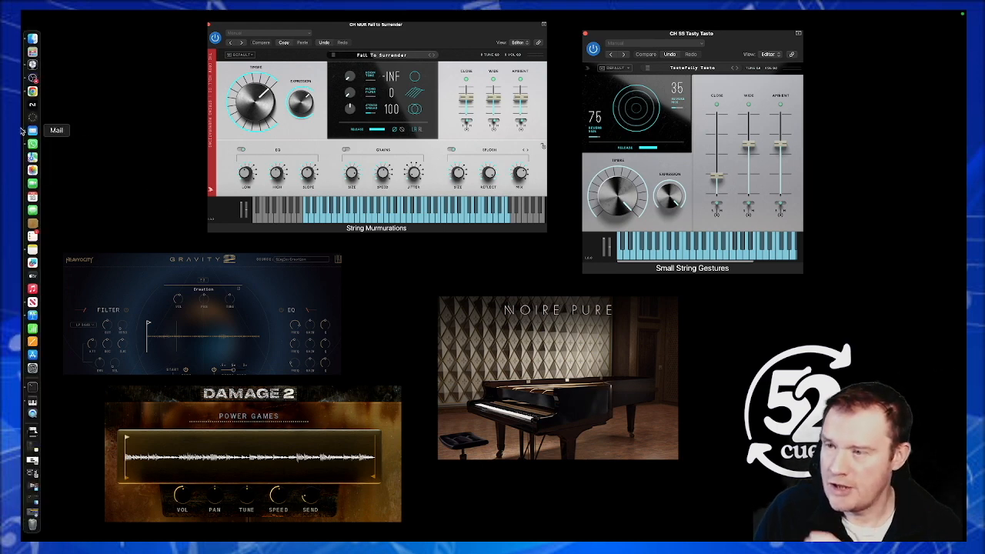
mouse_move(34, 64)
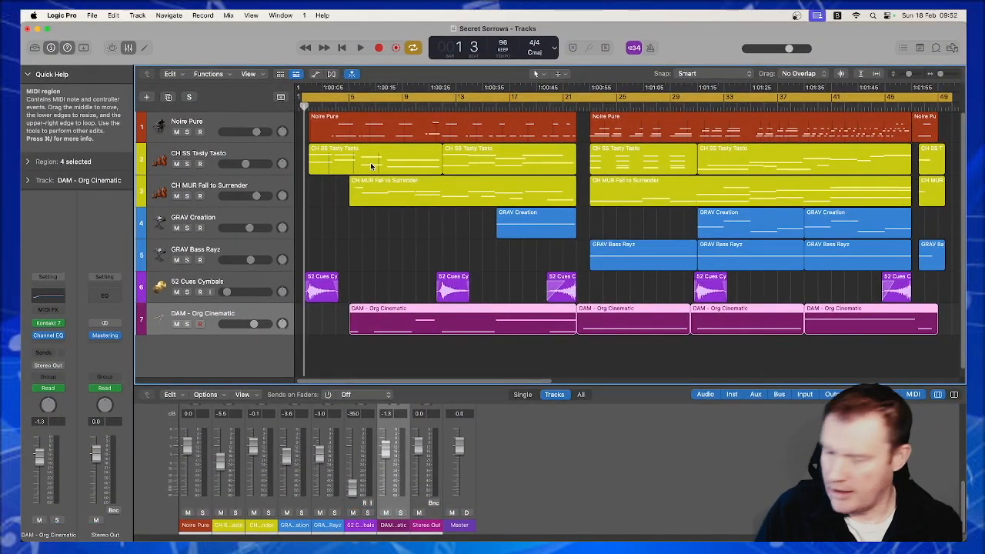
Play the Secret Sorrows cue through from the beginning, then stop it
left_click(831, 394)
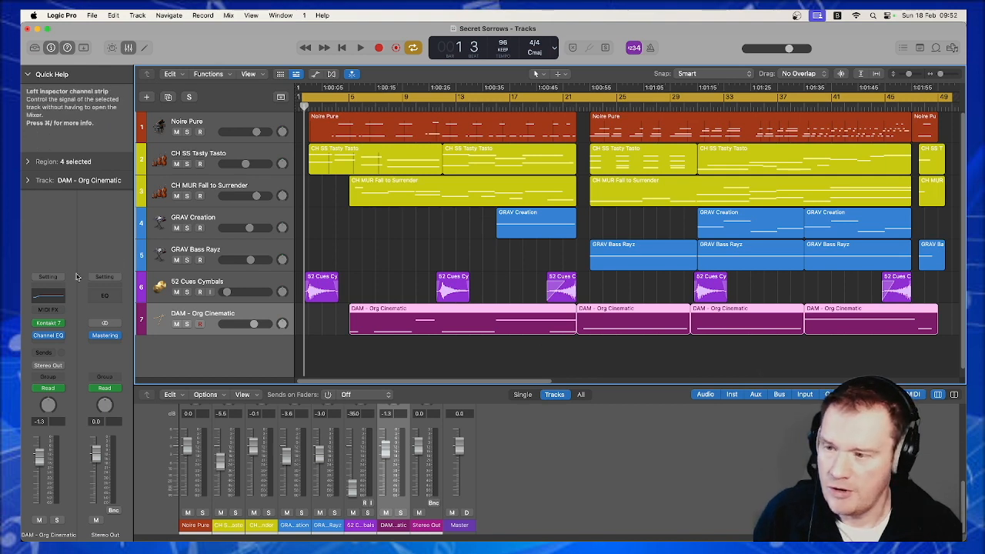
mouse_move(413, 252)
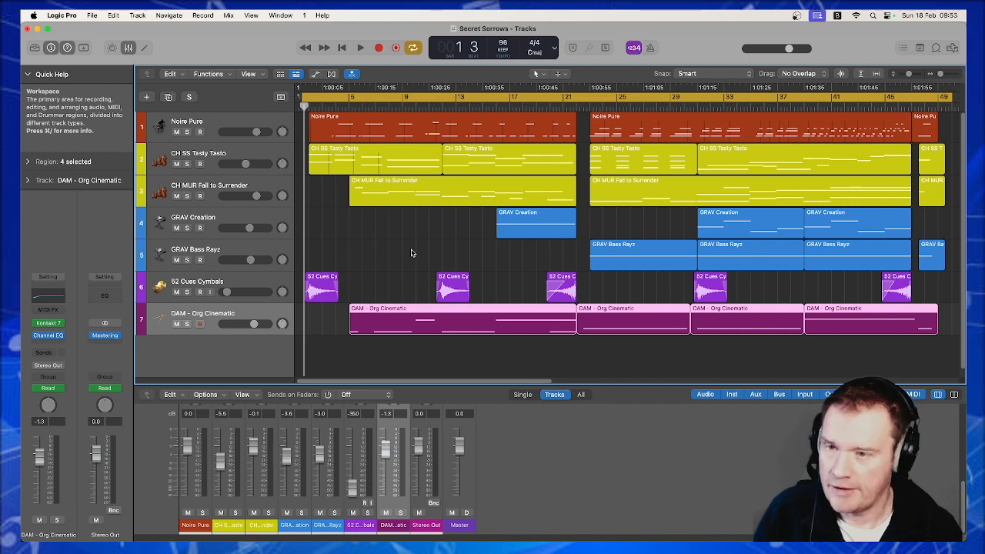
left_click(360, 46)
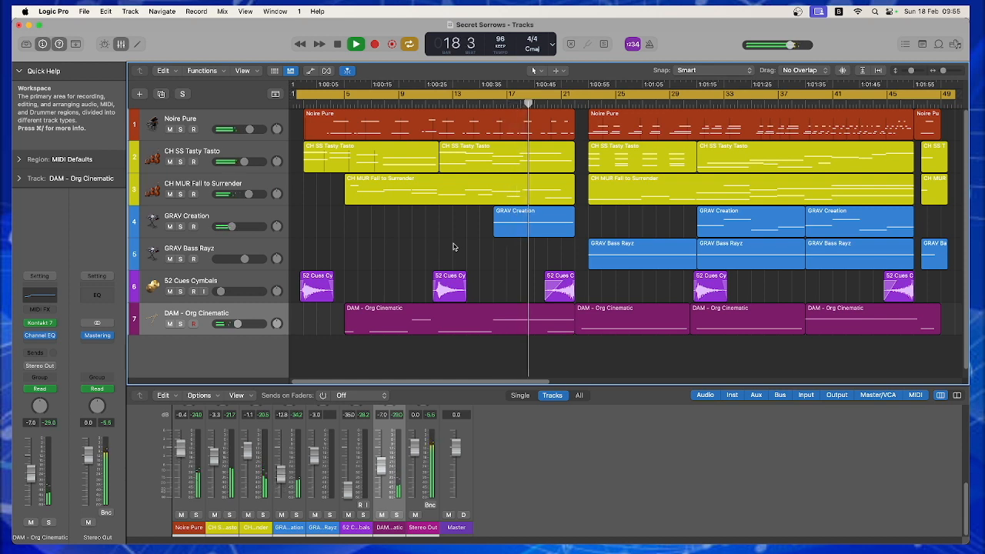
left_click(356, 43)
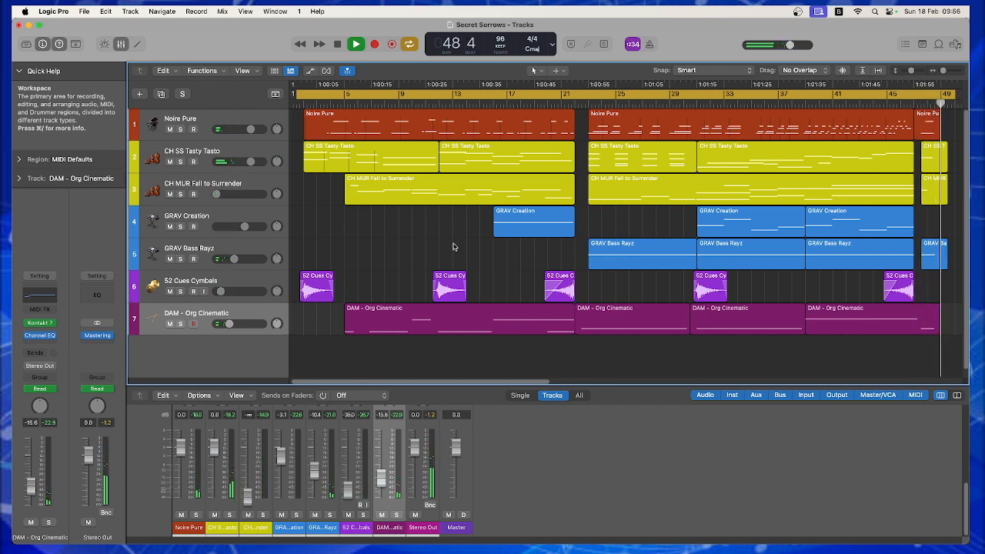
left_click(355, 43)
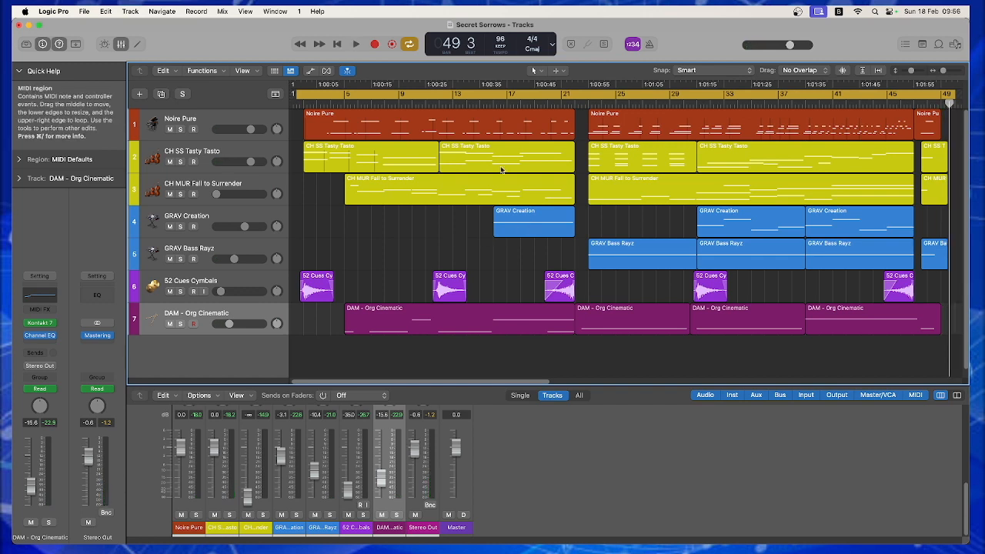
mouse_move(301, 106)
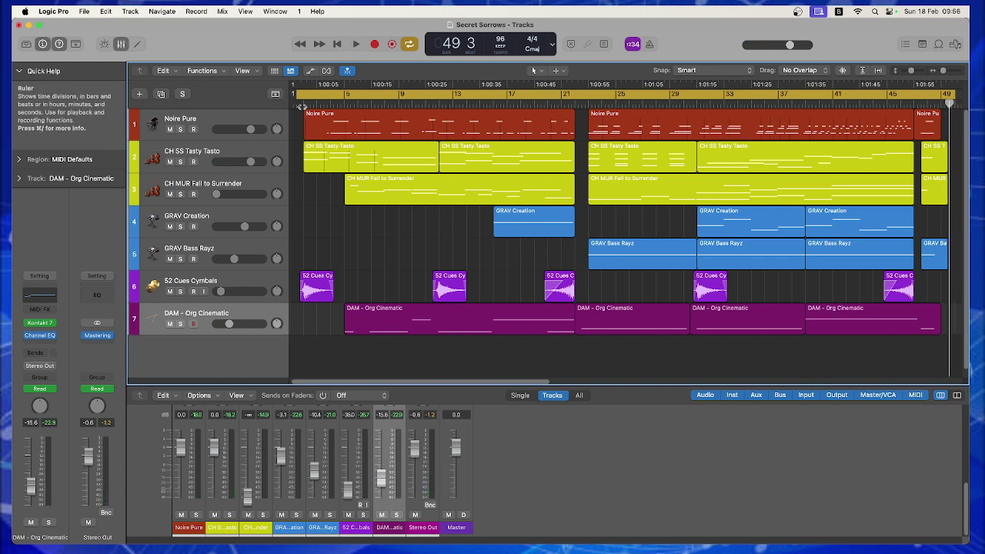
mouse_move(95, 335)
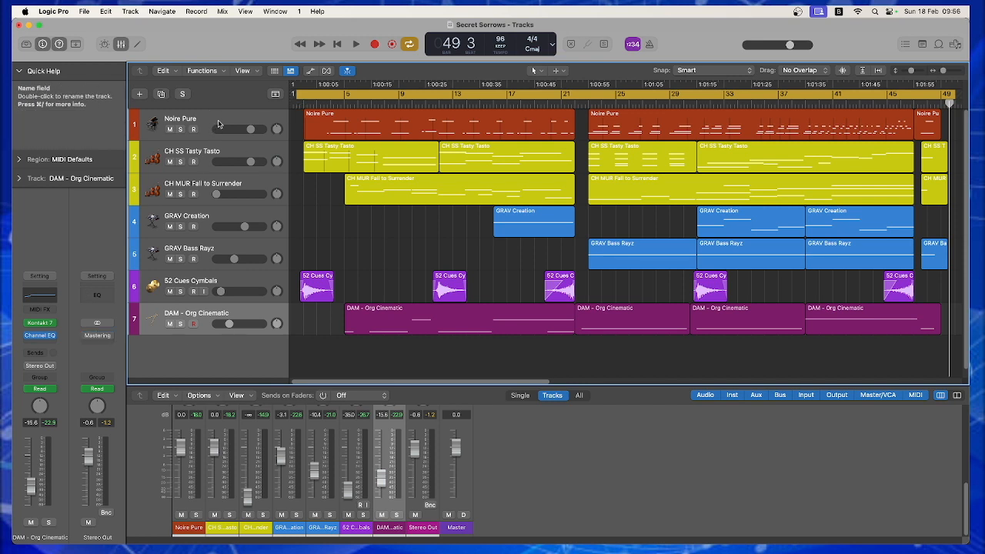
Select the Noire Pure piano track and its regions
left_click(182, 123)
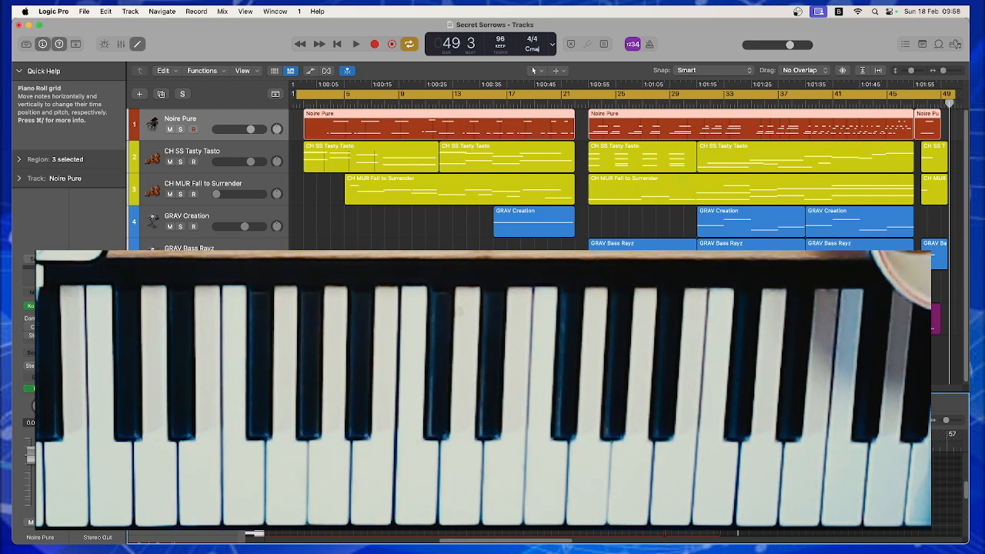
Play a later section of the cue, then show the Noire Pure part in the piano roll
left_click_drag(234, 129, 246, 130)
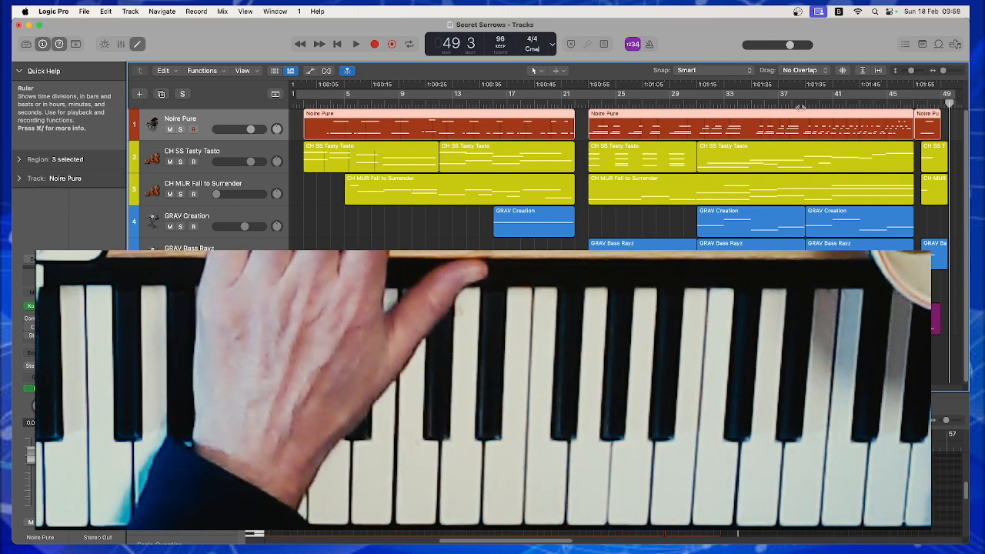
left_click(356, 43)
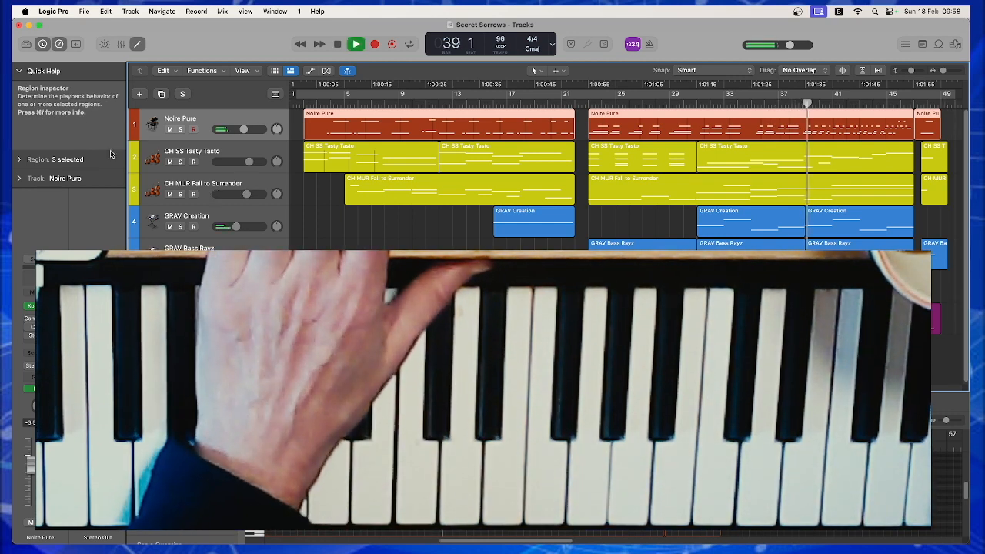
left_click(178, 129)
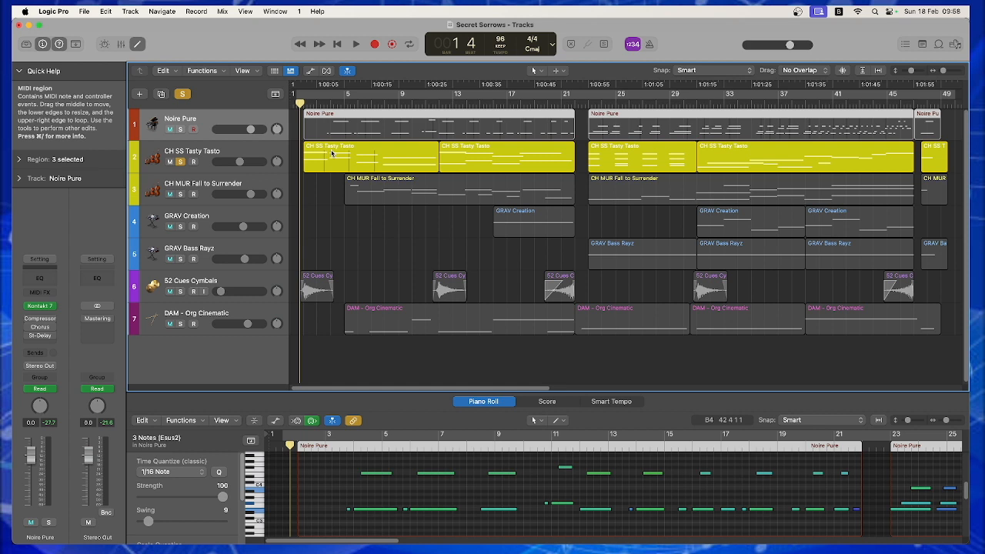
Stop playback and show the CH MUR Fall to Surrender part's notes in the piano roll
left_click(355, 43)
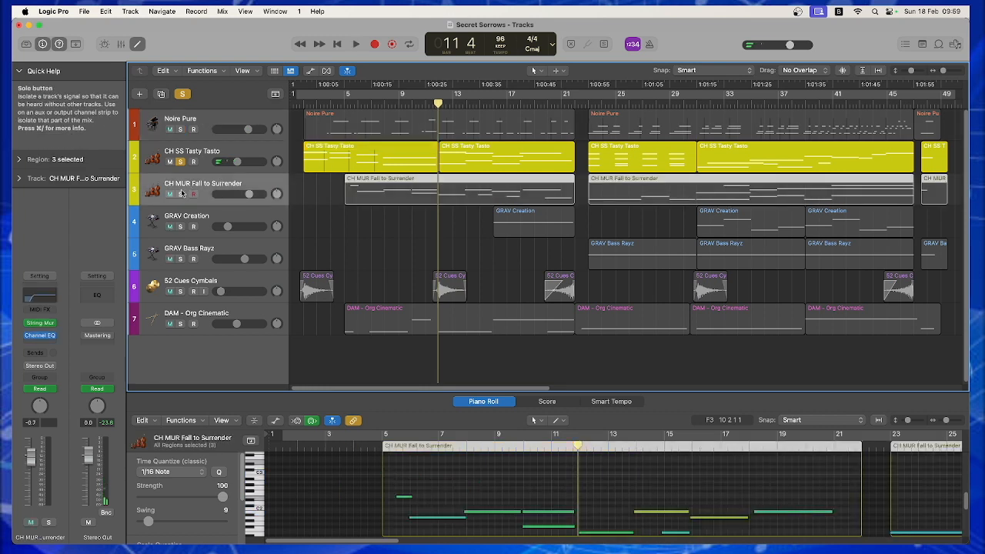
left_click(180, 194)
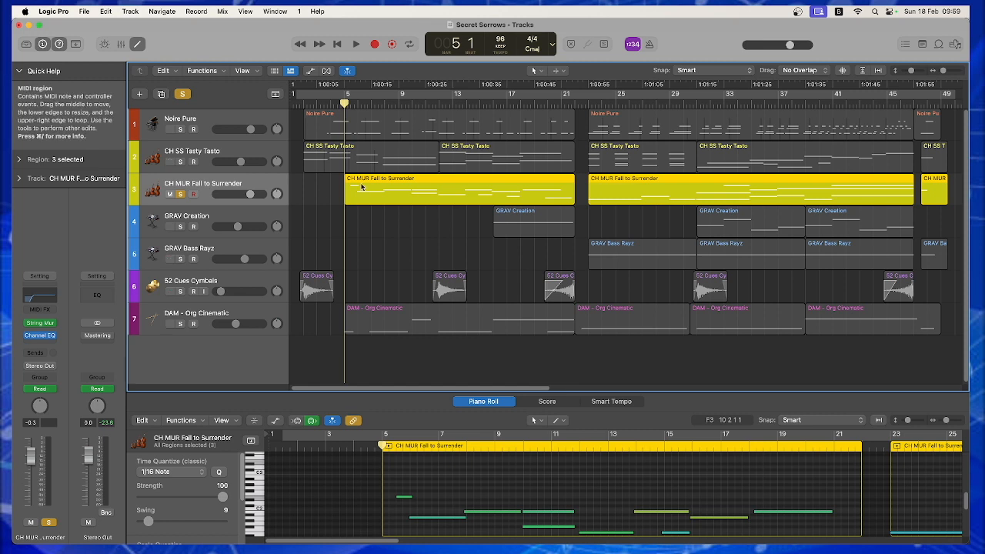
Look through the Fall to Surrender regions, then show GRAV Creation's notes in the piano roll
left_click(355, 43)
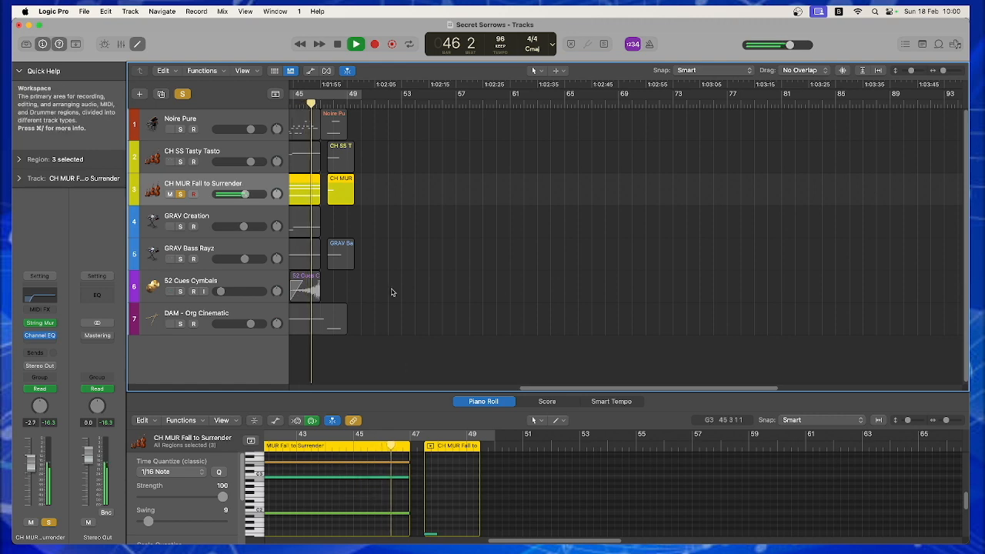
left_click(356, 43)
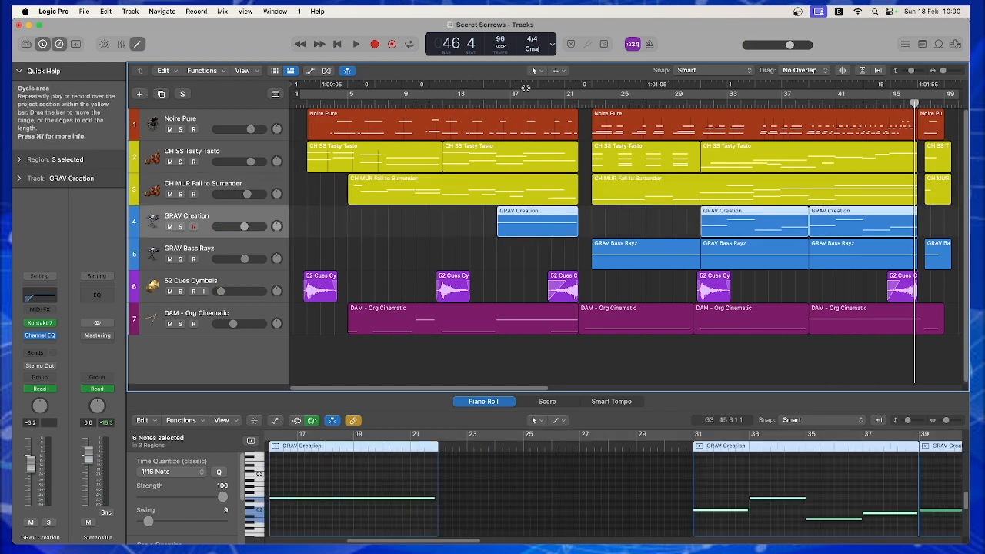
Solo the GRAV Bass Rayz track with the playhead near bar 23
left_click(498, 102)
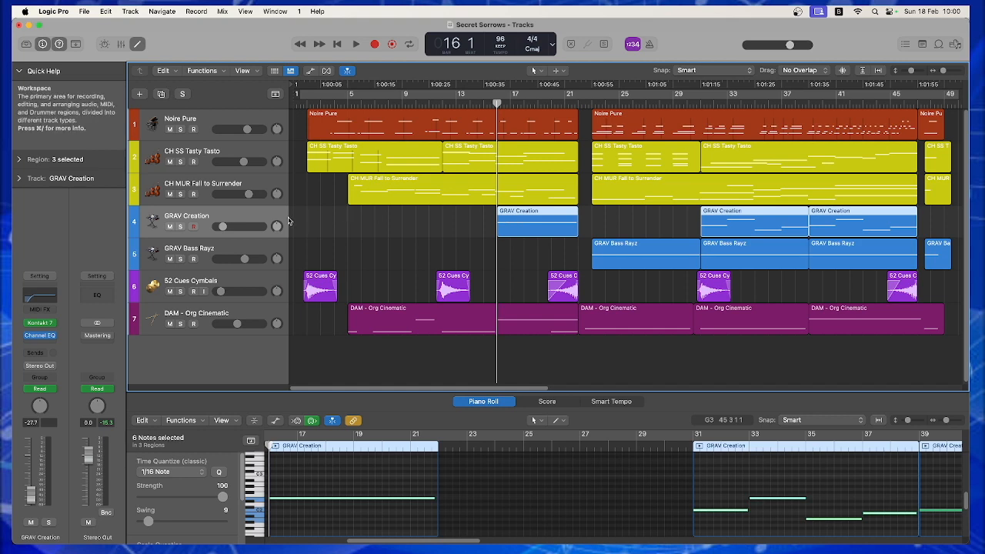
left_click(355, 43)
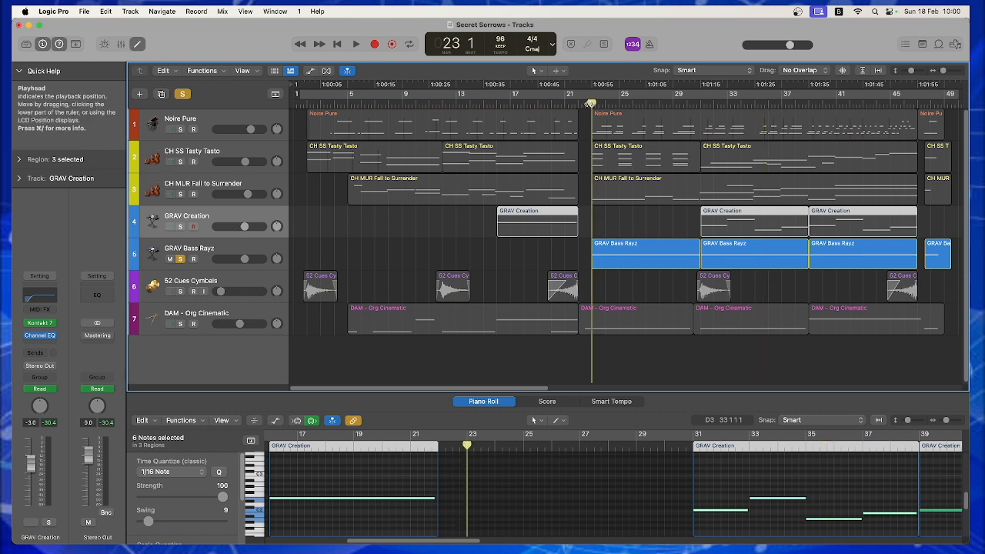
Audition the soloed GRAV Bass Rayz region in the piano roll, then clear solo
left_click(355, 43)
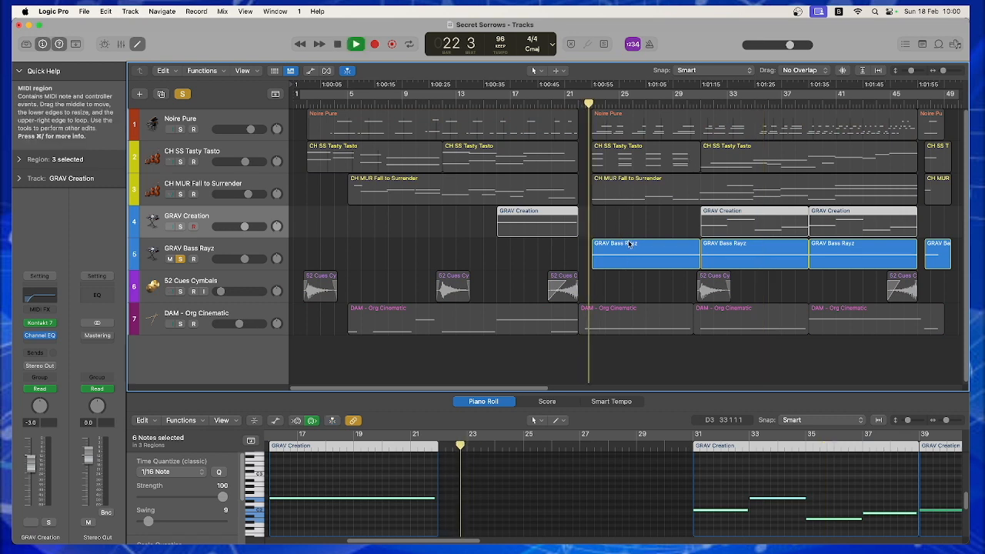
left_click(644, 254)
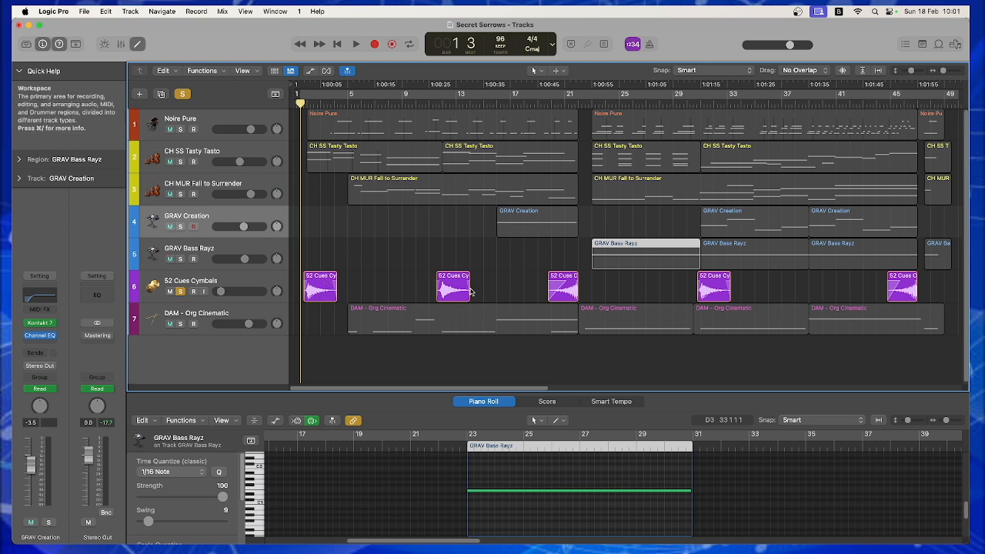
mouse_move(320, 111)
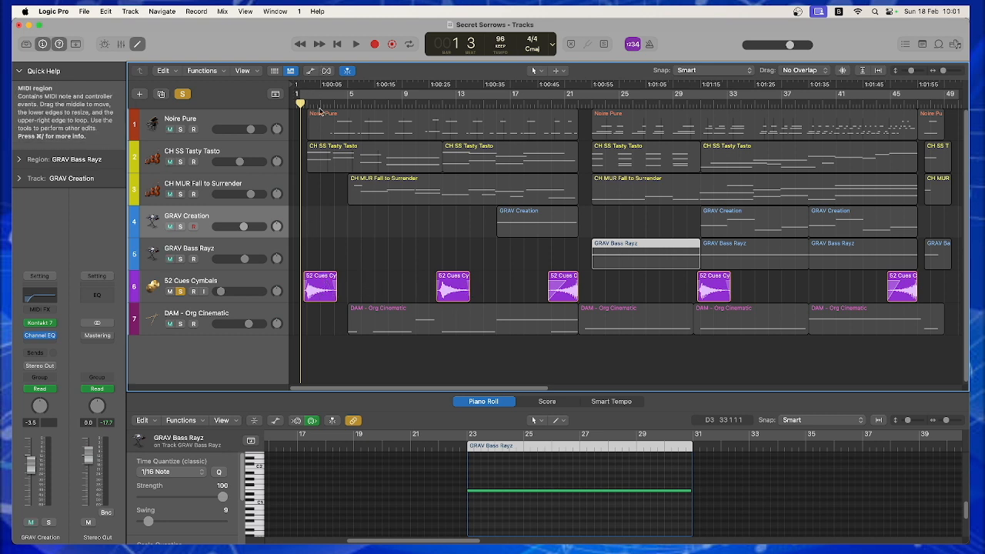
left_click(356, 43)
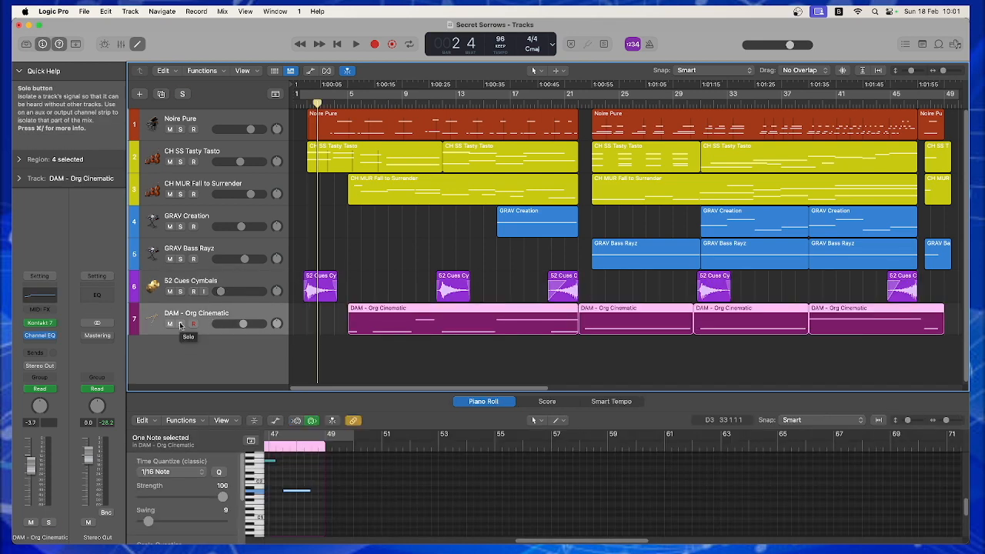
Solo and play the DAM - Org Cinematic part, then unsolo it so everything sounds
left_click(180, 323)
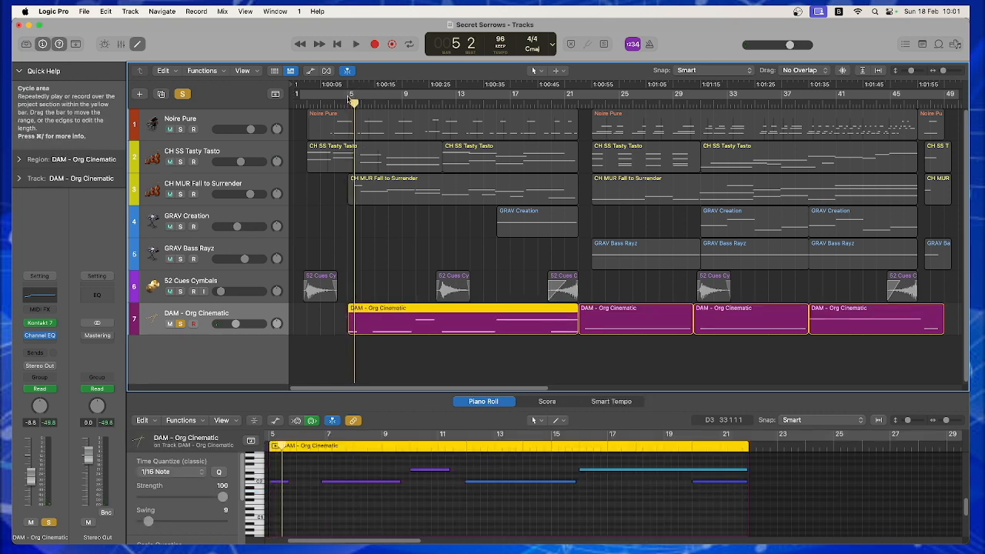
left_click(356, 43)
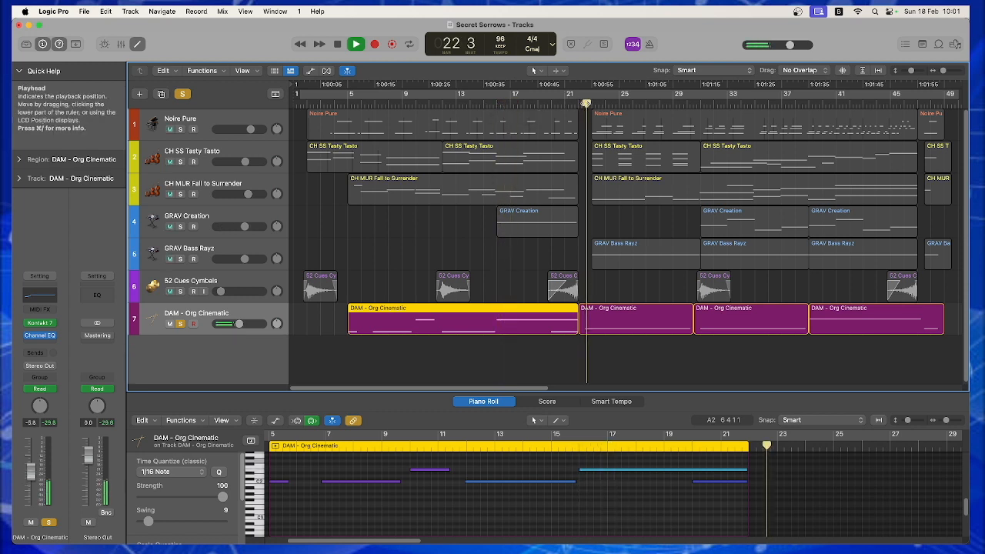
left_click(637, 319)
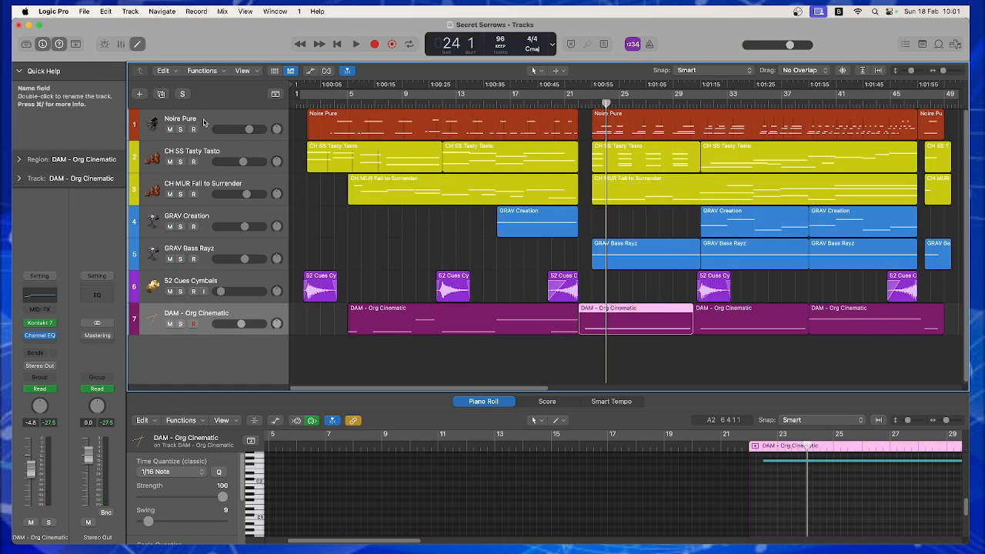
Show Noise Pure's notes and Compressor, Chorus and St-Delay inserts, playing to around bar 47
left_click(180, 119)
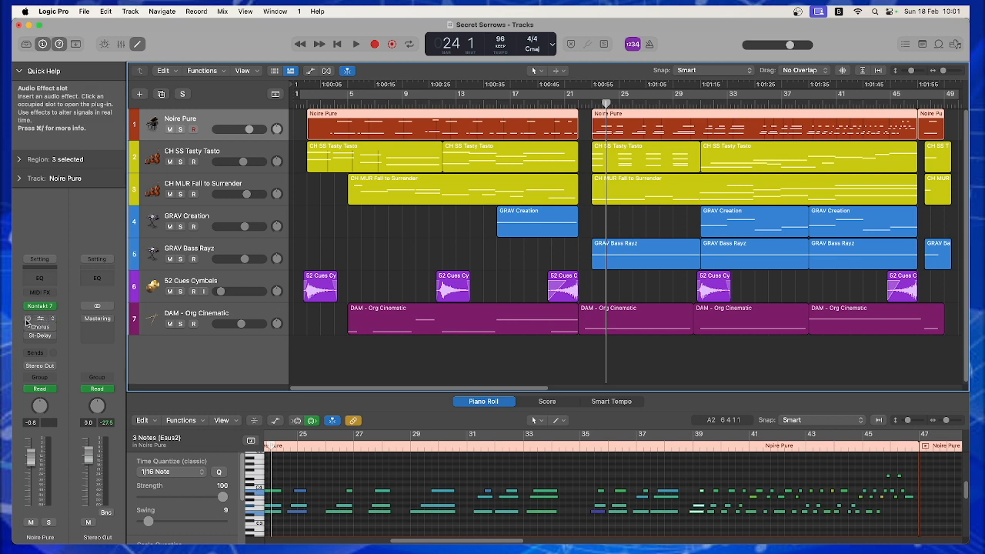
mouse_move(372, 102)
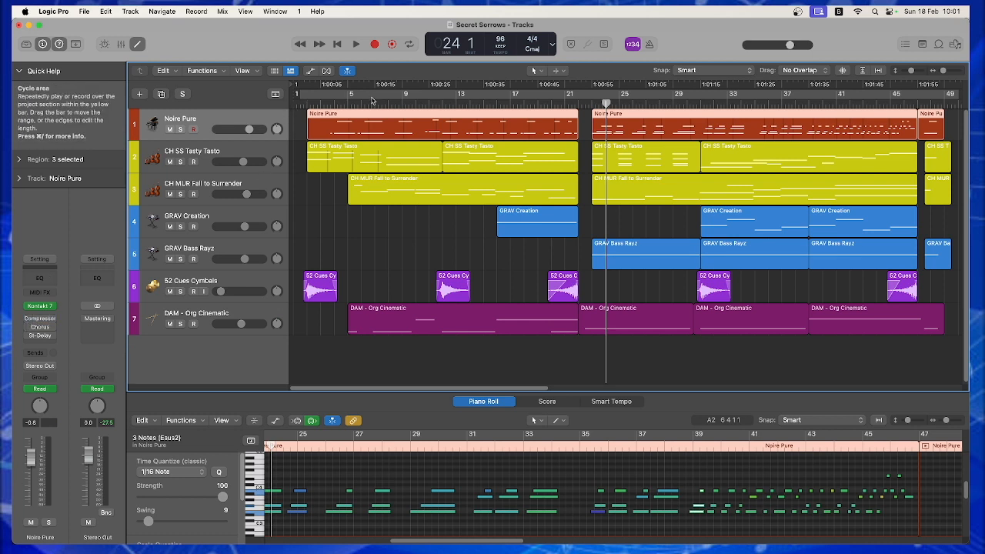
left_click(355, 43)
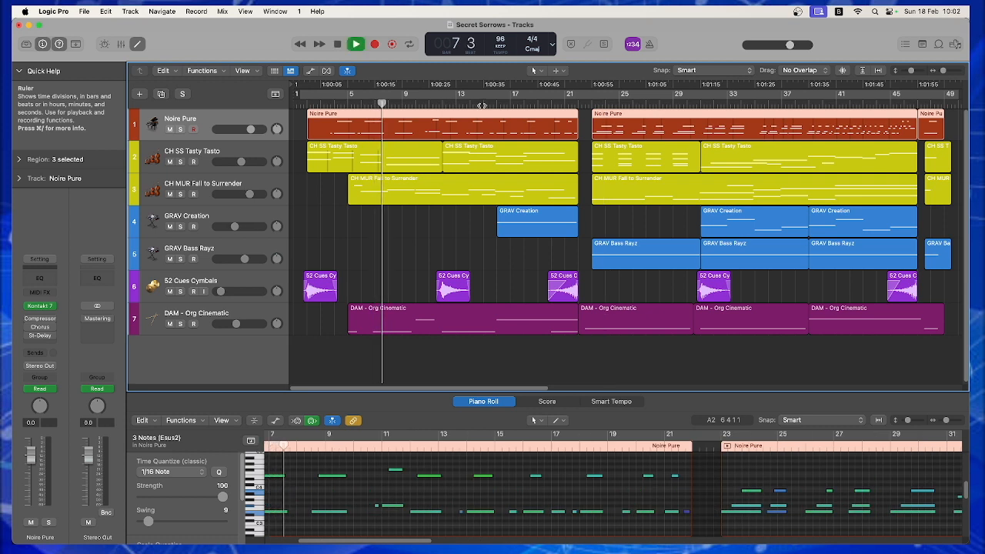
left_click(355, 43)
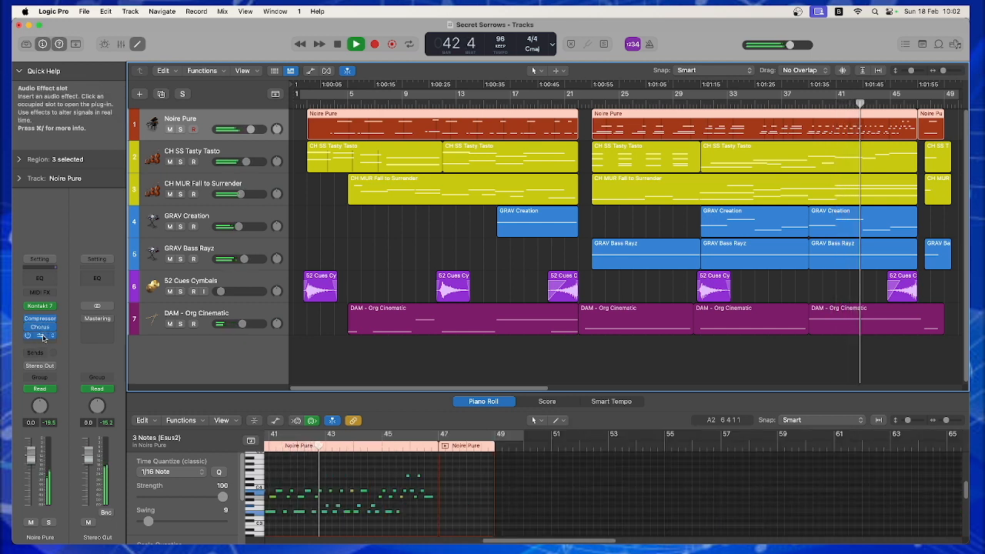
left_click(182, 129)
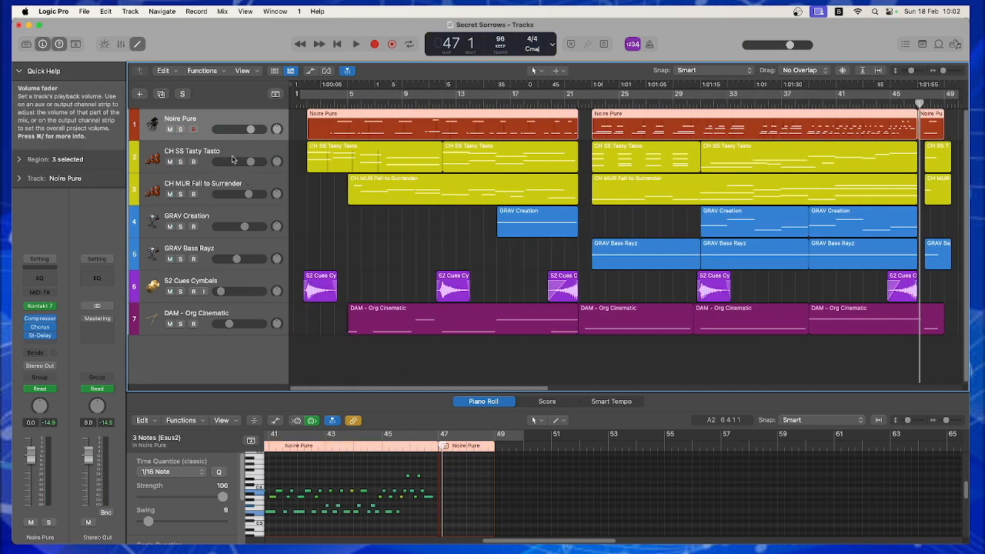
Show the CH SS Tasty Tasto, GRAV Creation, GRAV Bass Rayz and cymbals regions in turn
left_click(193, 151)
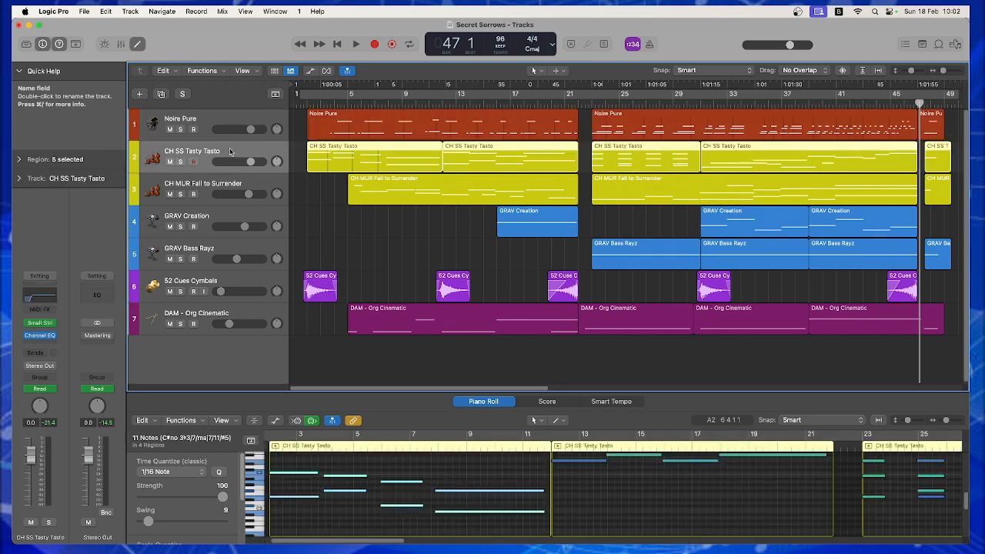
mouse_move(194, 162)
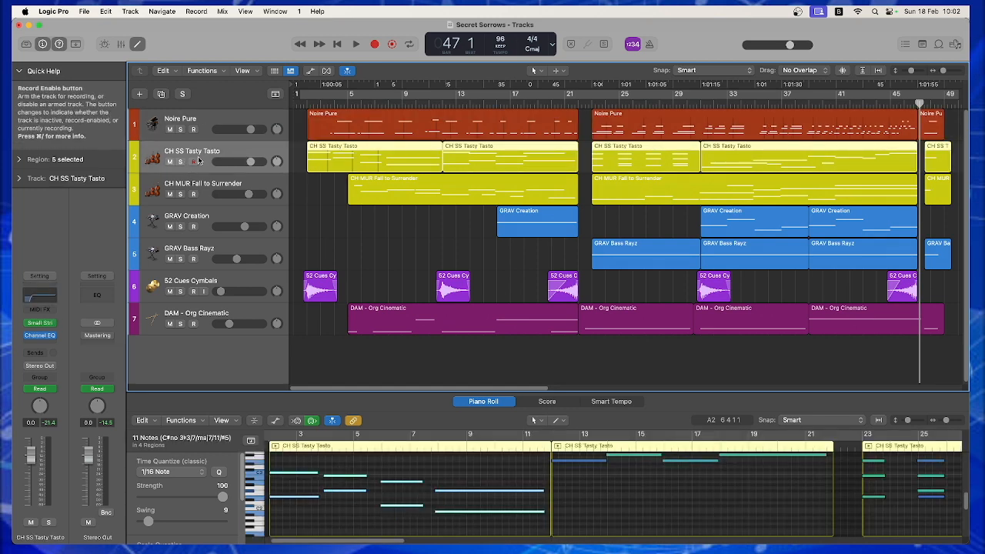
mouse_move(192, 150)
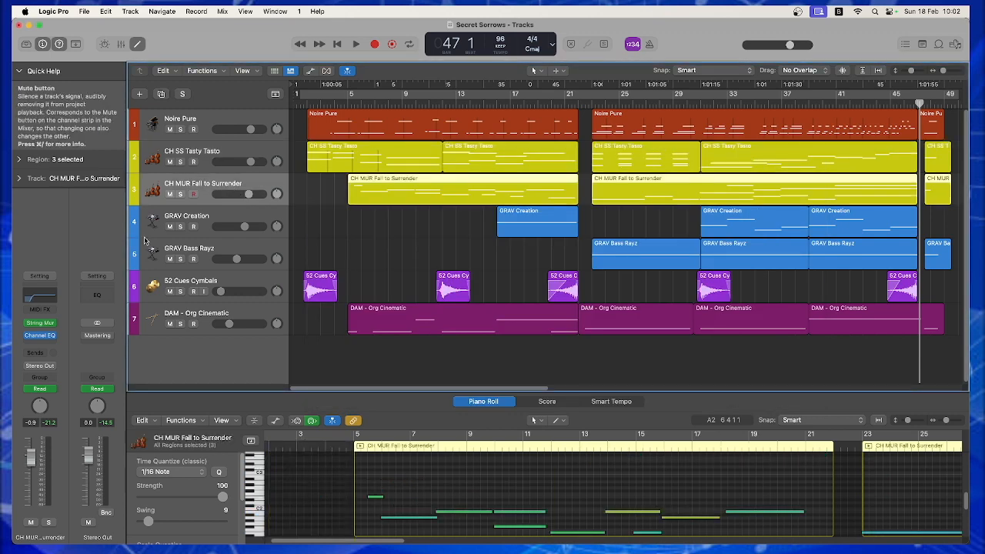
left_click(40, 335)
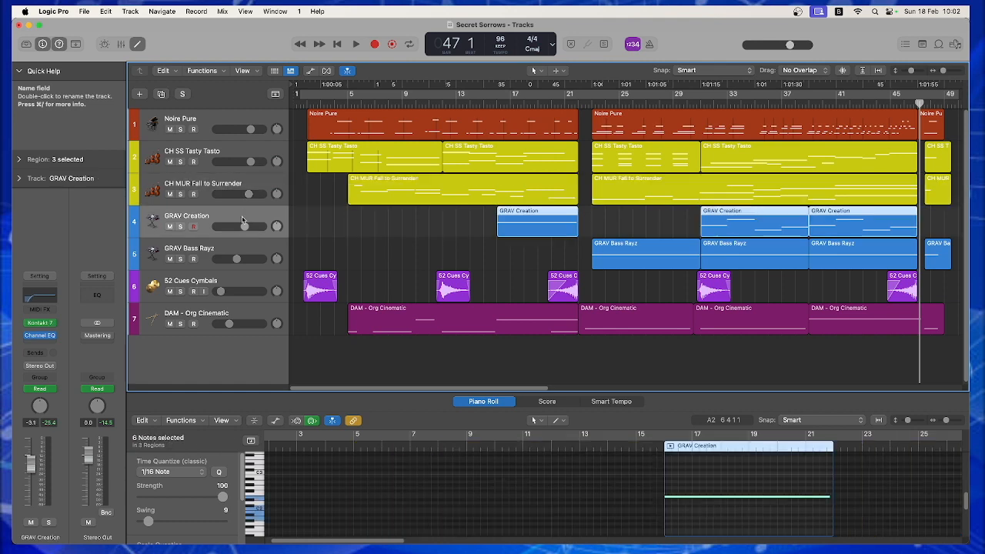
left_click(189, 247)
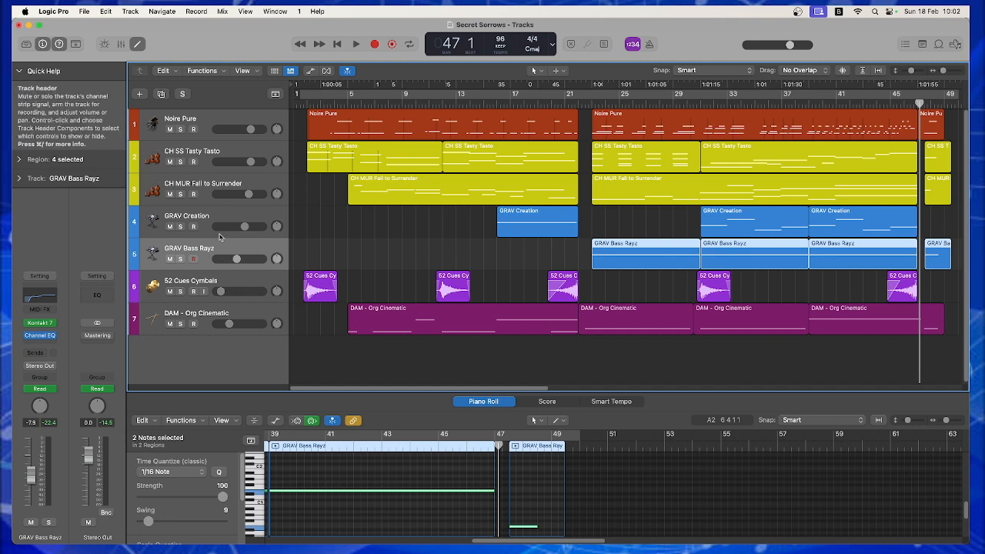
left_click(186, 215)
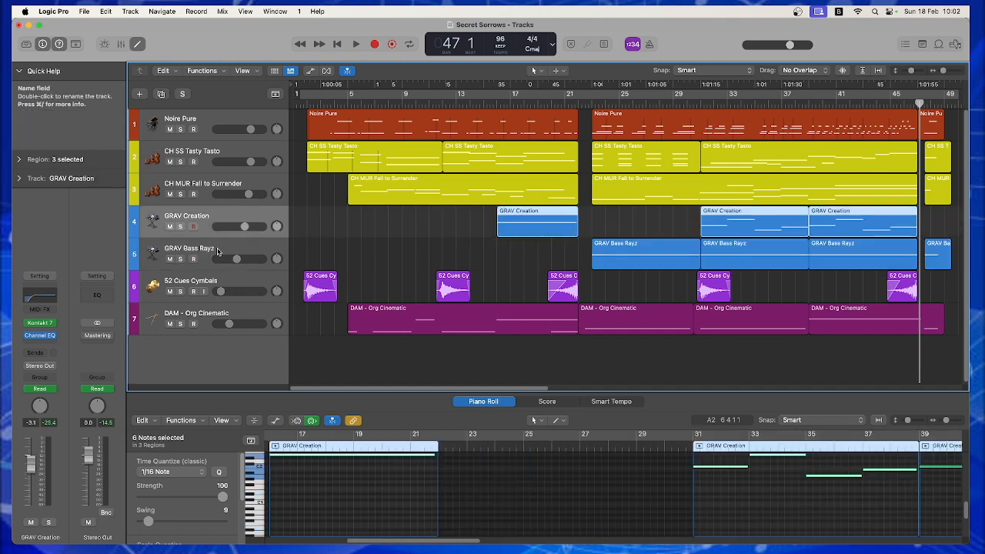
left_click(215, 253)
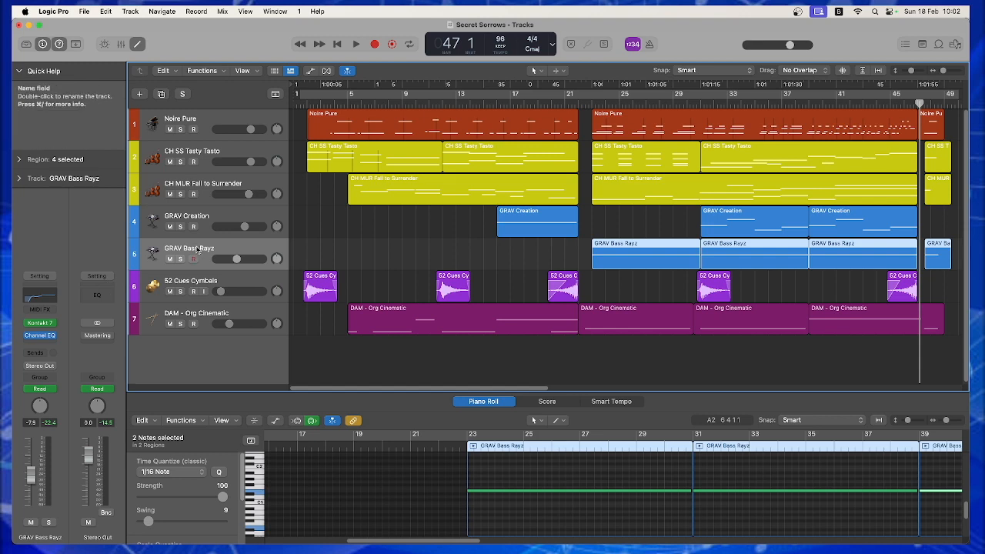
left_click(190, 280)
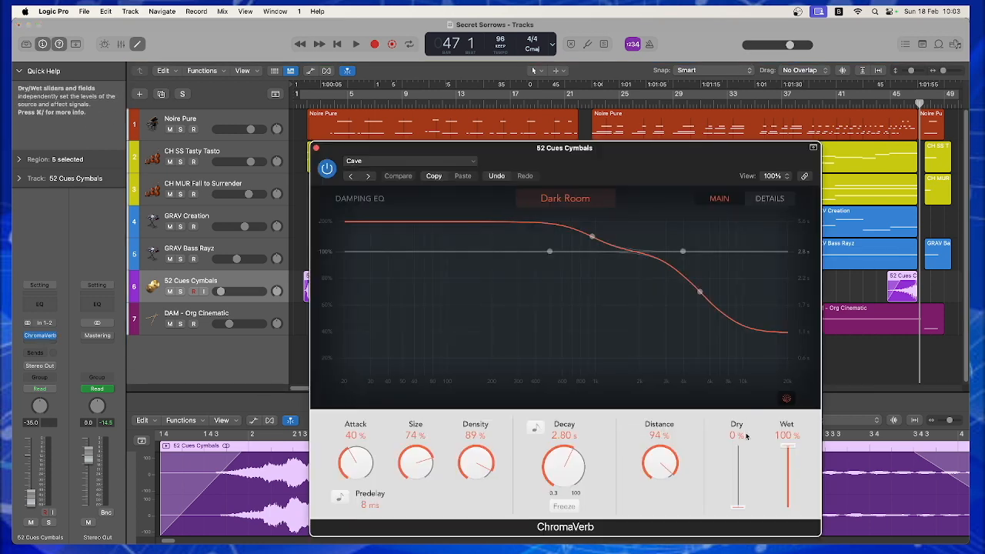
Reposition the ChromaVerb window and solo the 52 Cues Cymbals track
left_click_drag(564, 148, 529, 90)
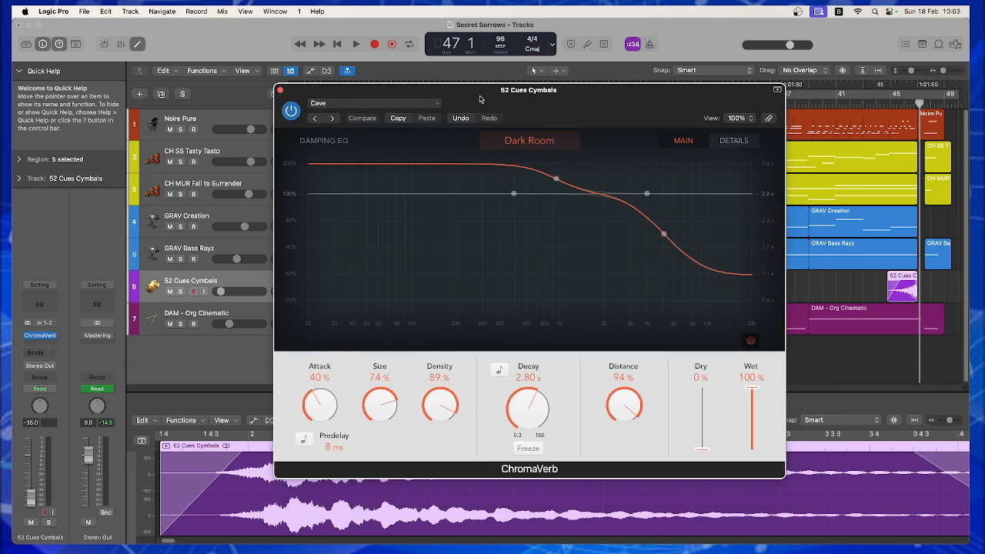
mouse_move(701, 408)
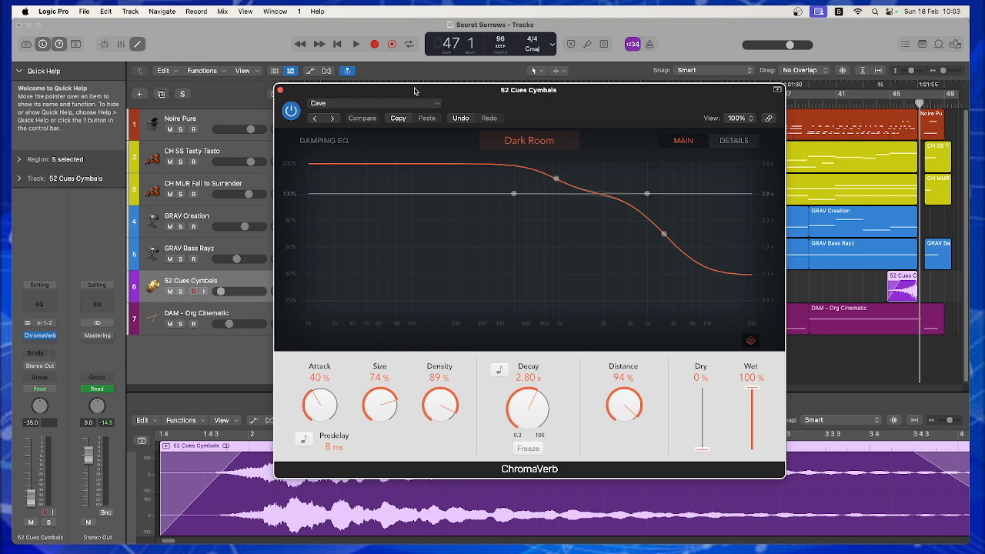
left_click_drag(529, 90, 690, 157)
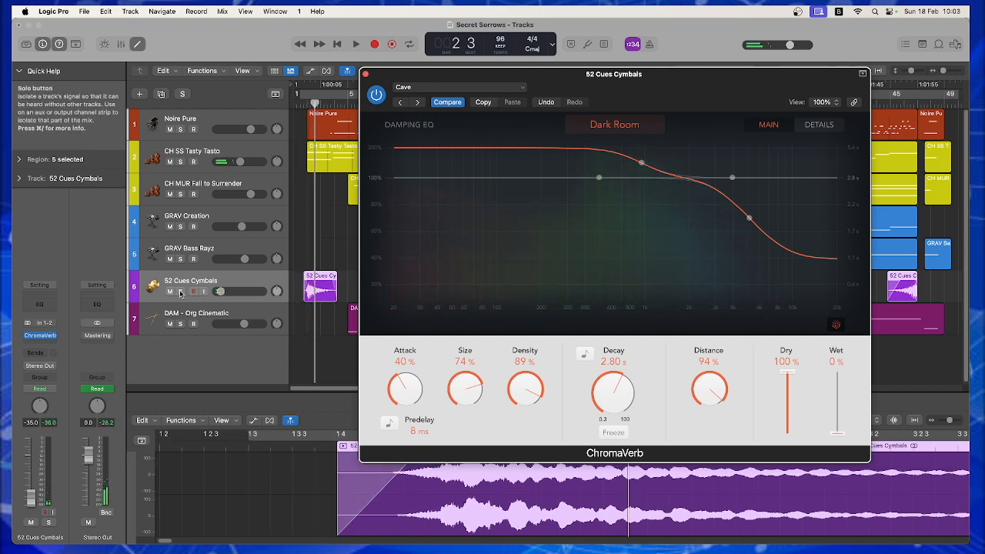
left_click(356, 43)
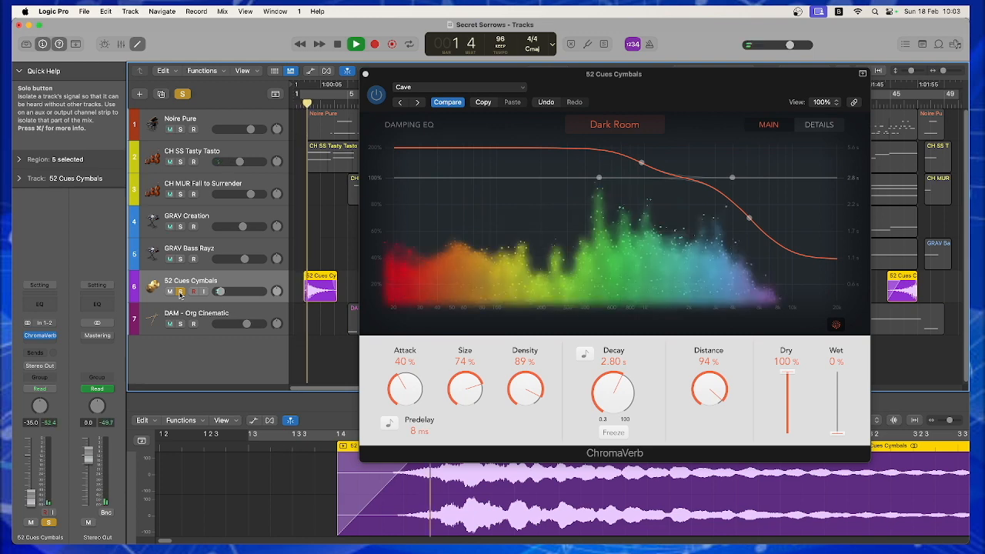
Audition the cymbal reverb fully wet, blended, then fully dry via the Dry/Wet sliders
left_click(355, 44)
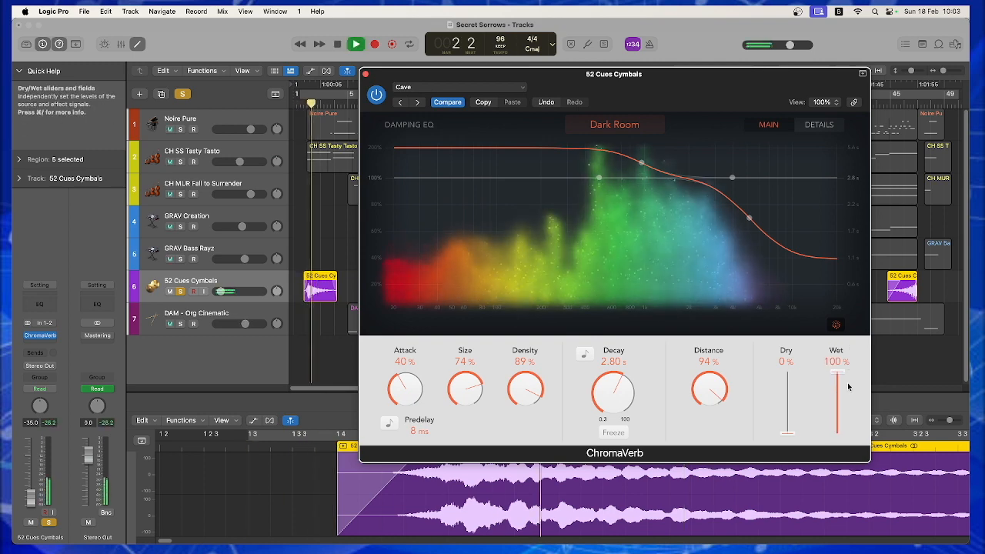
left_click(598, 177)
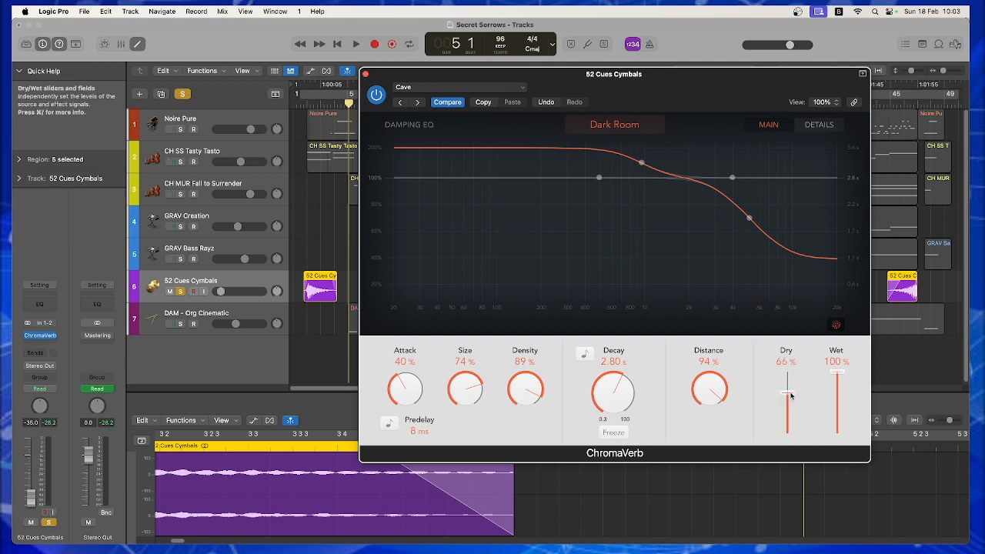
left_click(356, 43)
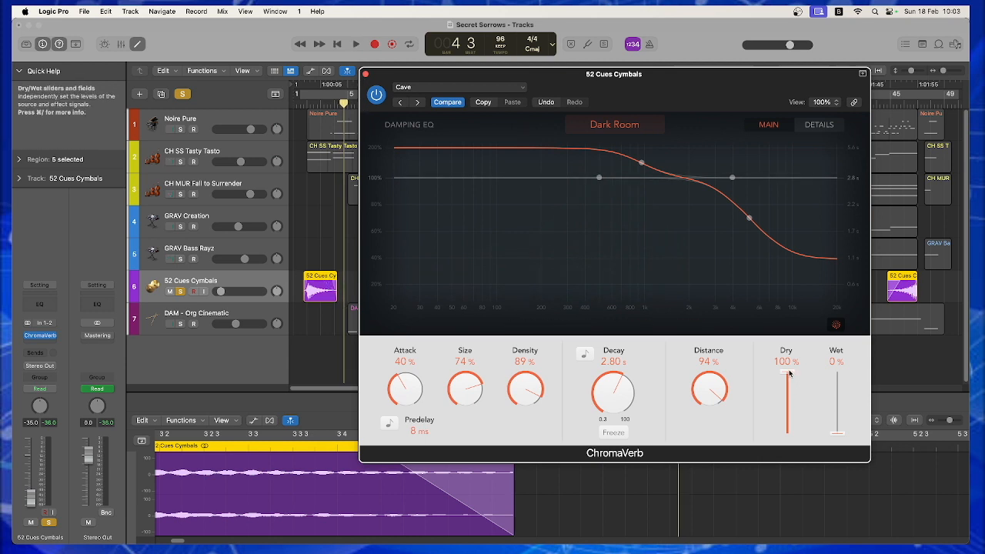
left_click_drag(786, 374, 786, 428)
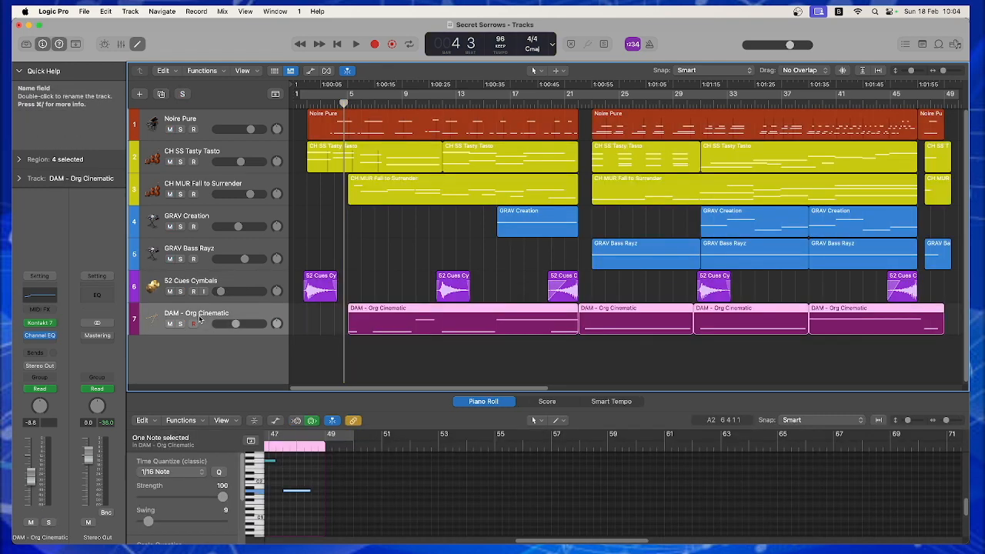
mouse_move(40, 295)
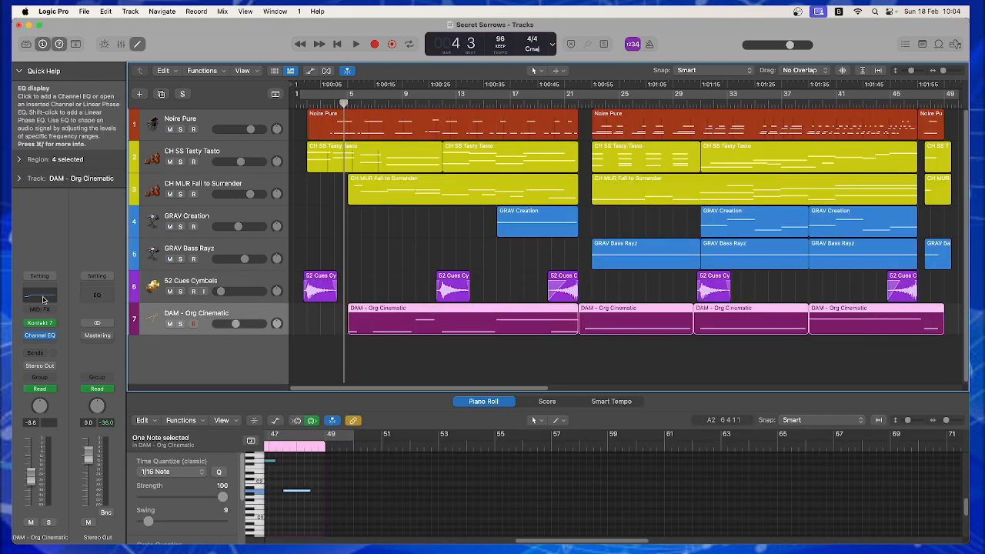
left_click(40, 336)
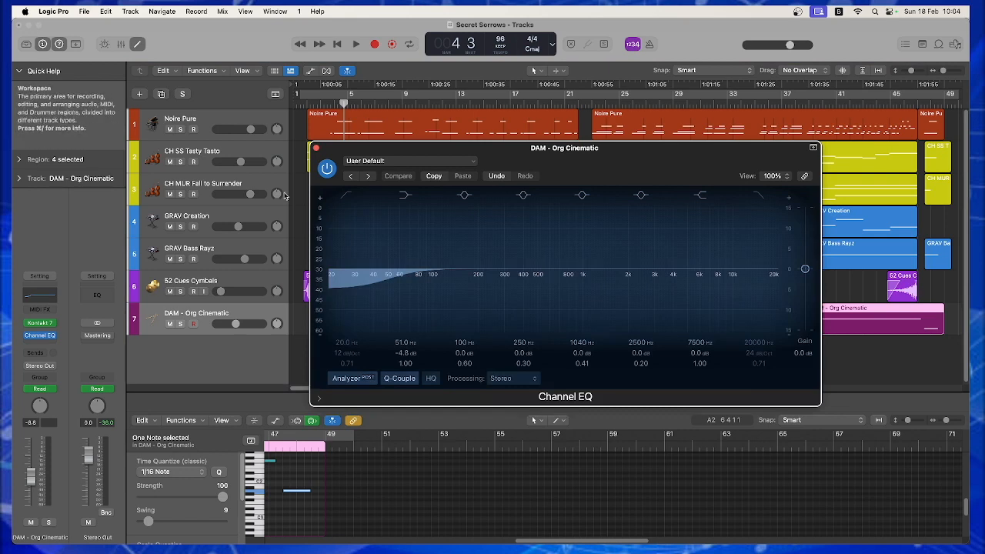
left_click(316, 148)
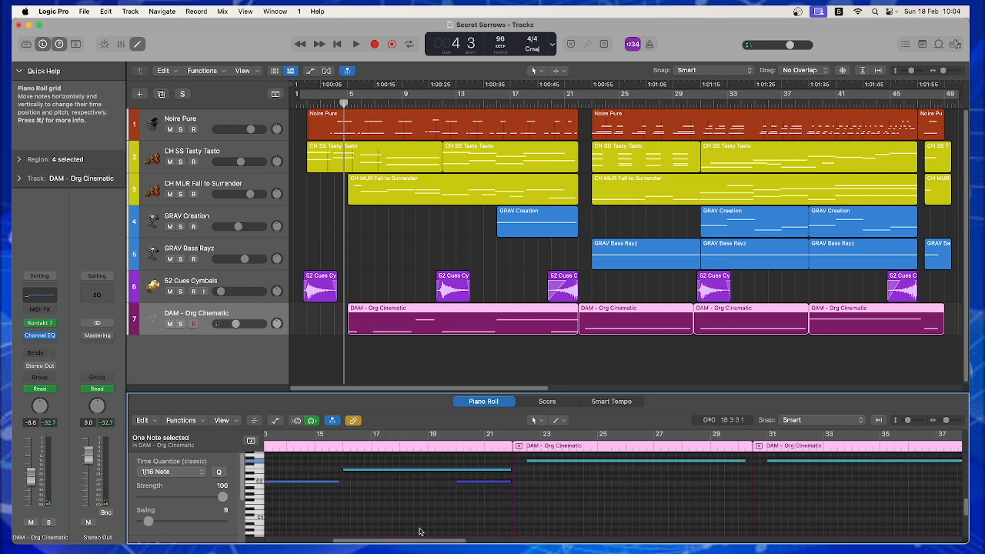
left_click(474, 483)
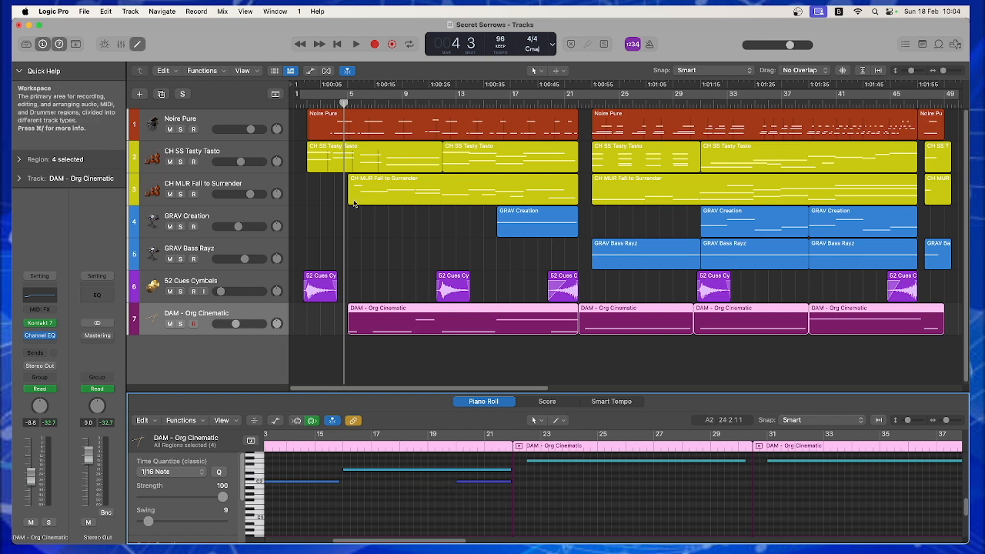
mouse_move(157, 314)
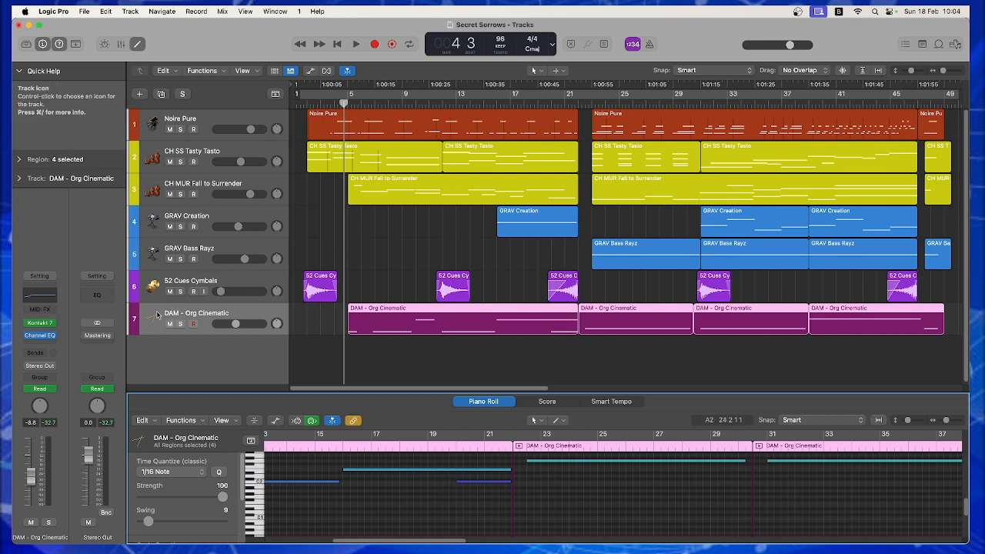
mouse_move(96, 336)
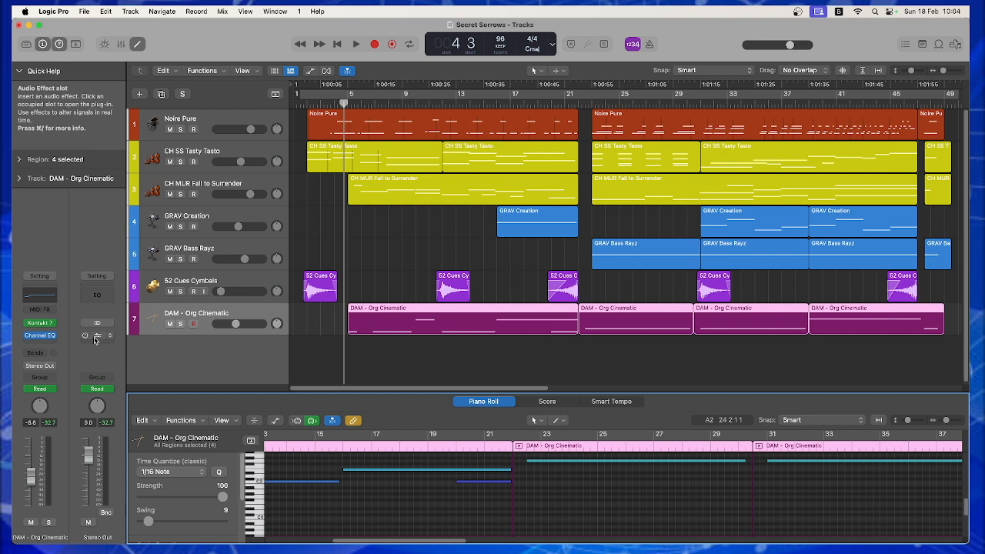
mouse_move(86, 340)
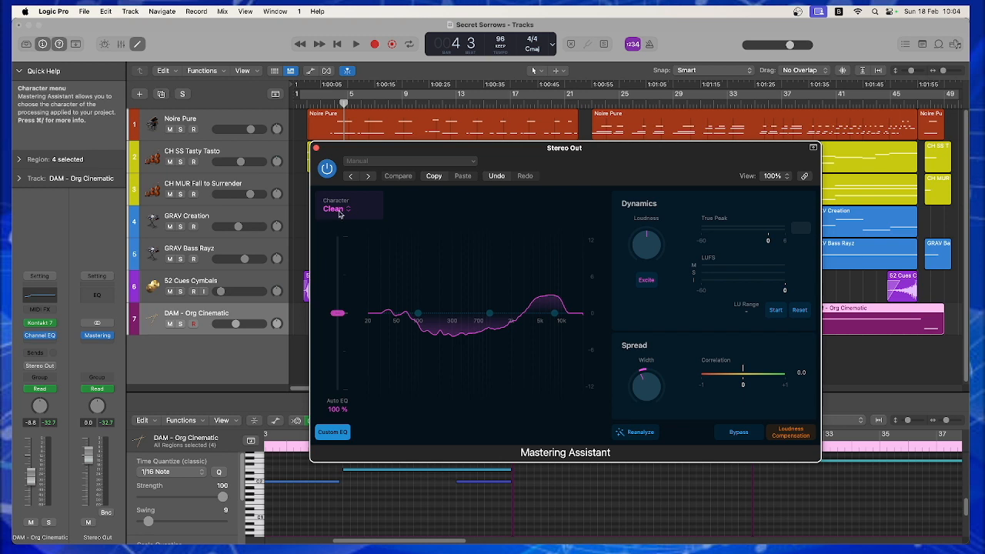
mouse_move(466, 346)
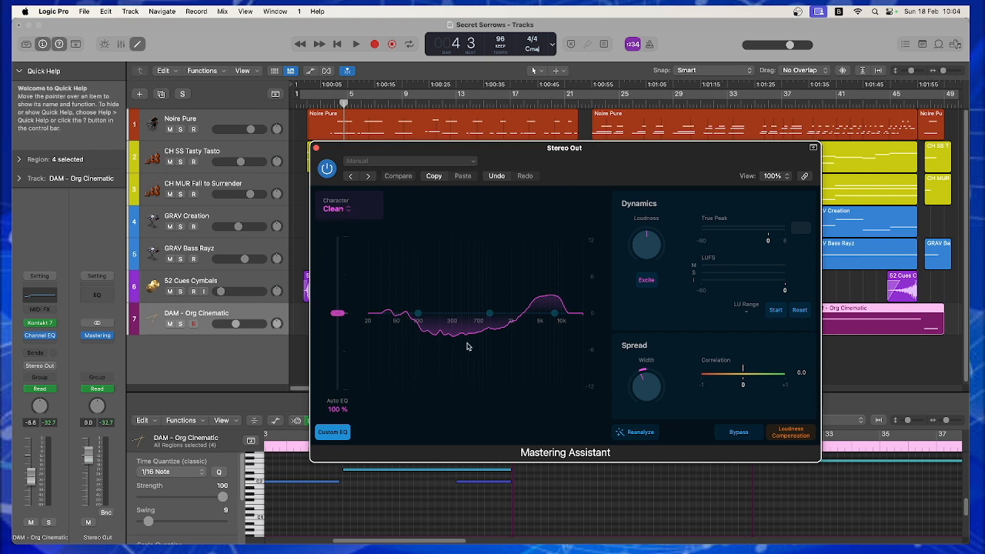
mouse_move(400, 325)
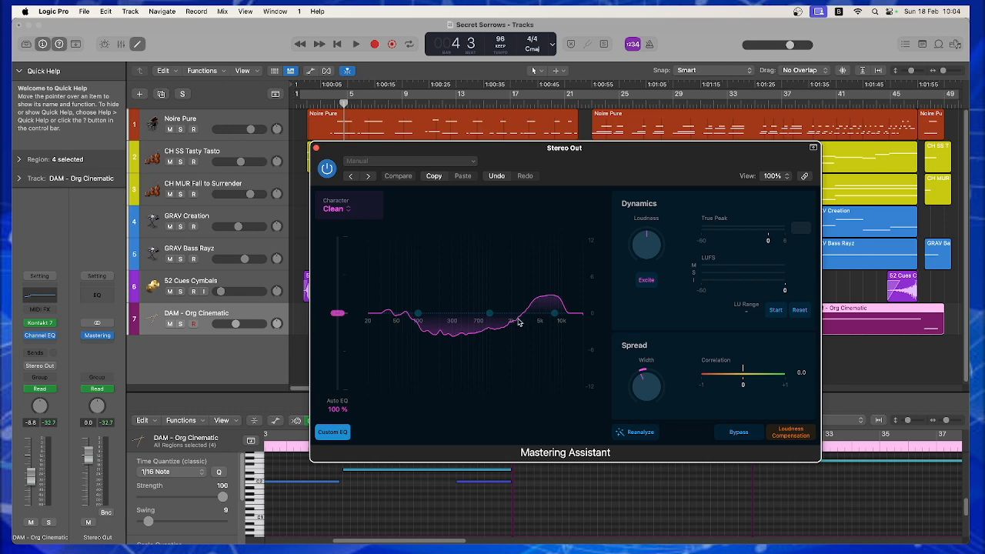
mouse_move(316, 147)
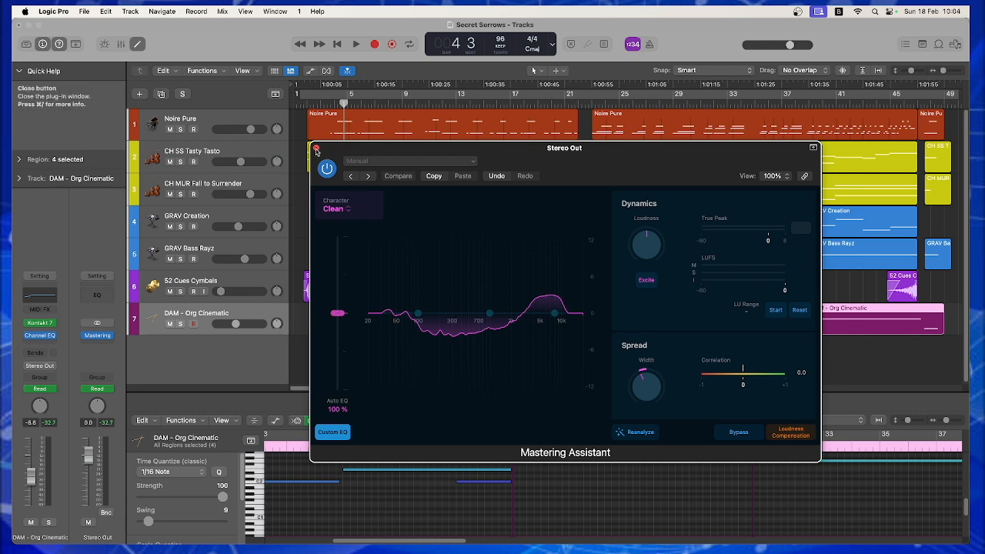
left_click(315, 148)
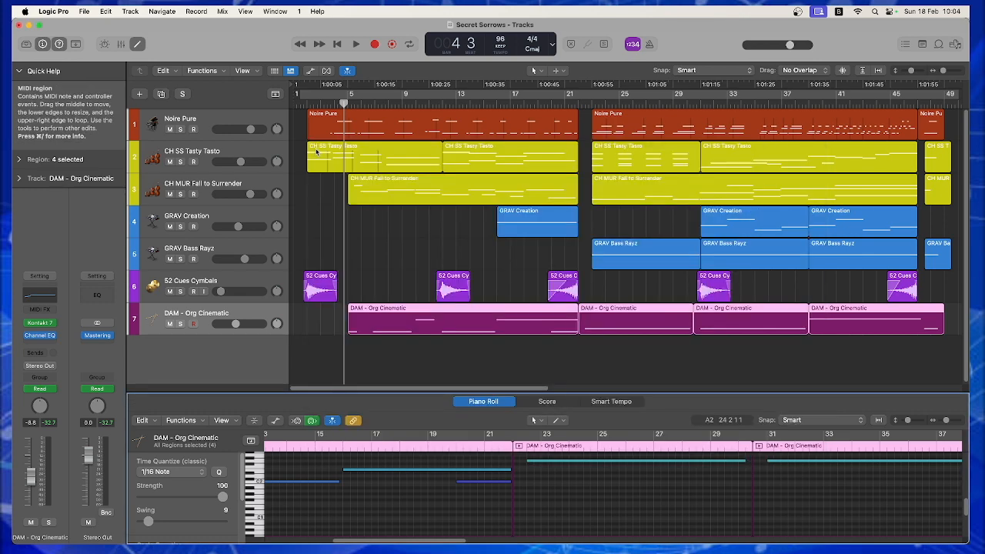